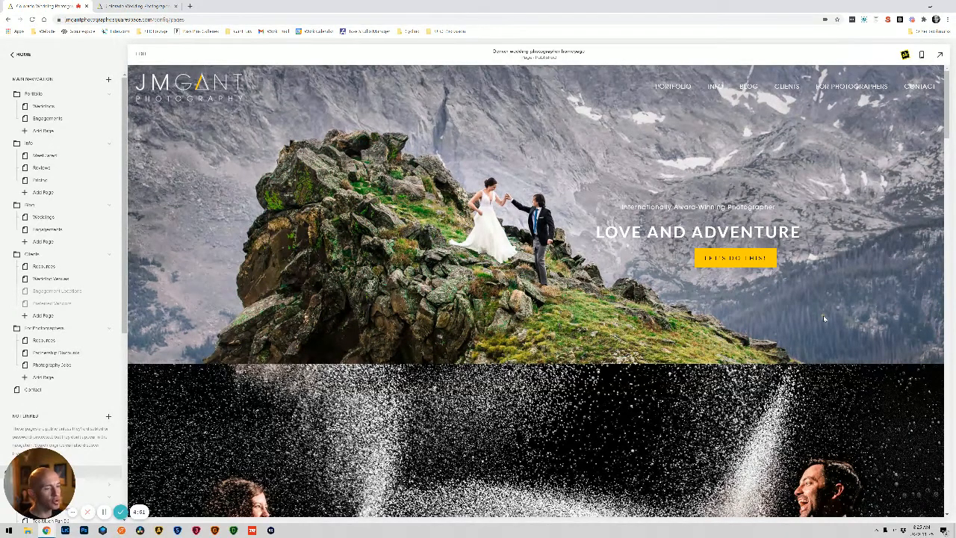
mouse_move(820, 294)
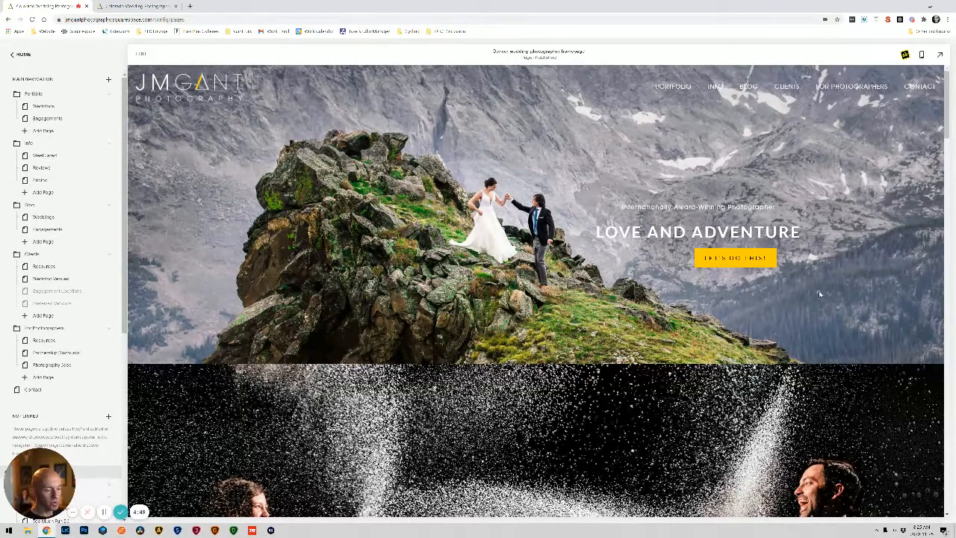
mouse_move(716, 270)
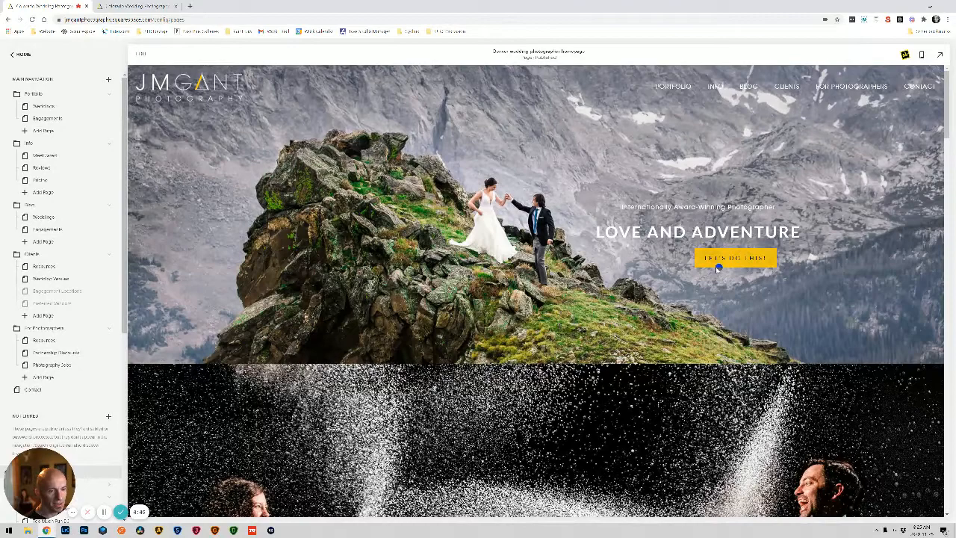
mouse_move(885, 257)
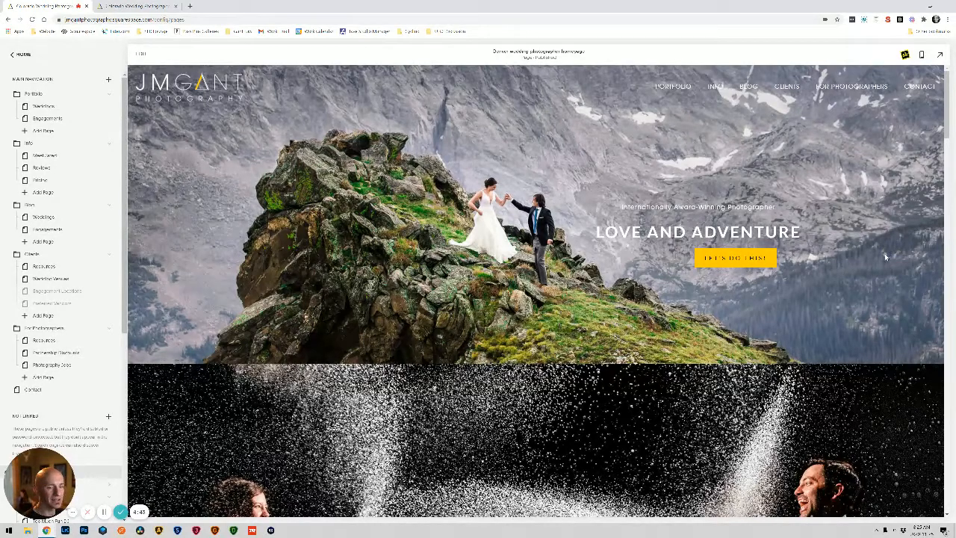
mouse_move(811, 229)
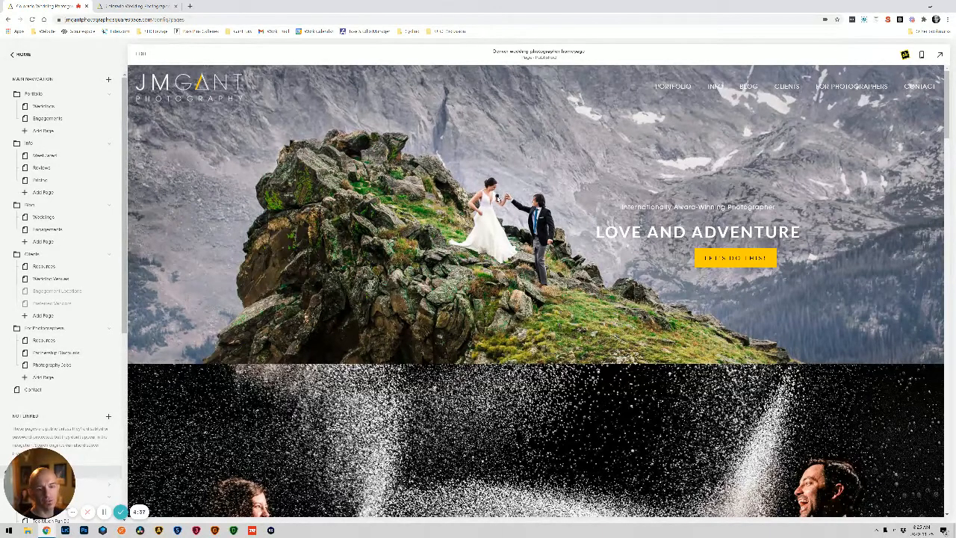
mouse_move(619, 280)
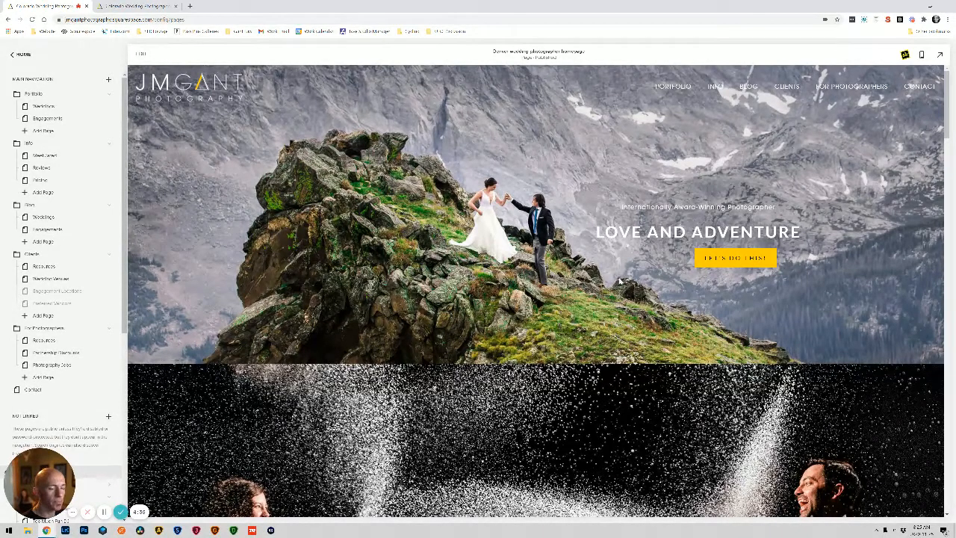
mouse_move(660, 286)
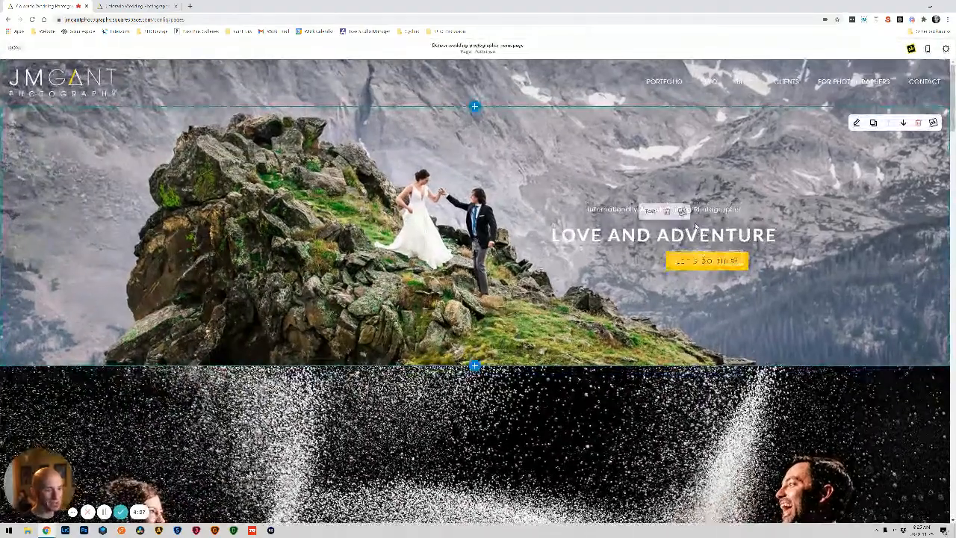
Position the LOVE AND ADVENTURE headline at −3% vertical and 0% horizontal over the mountain photo
click(663, 235)
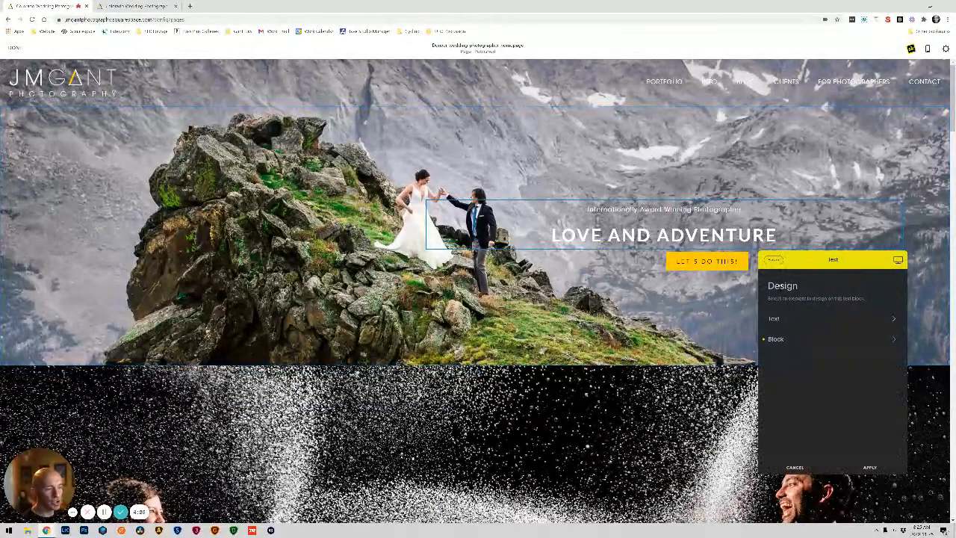
click(776, 339)
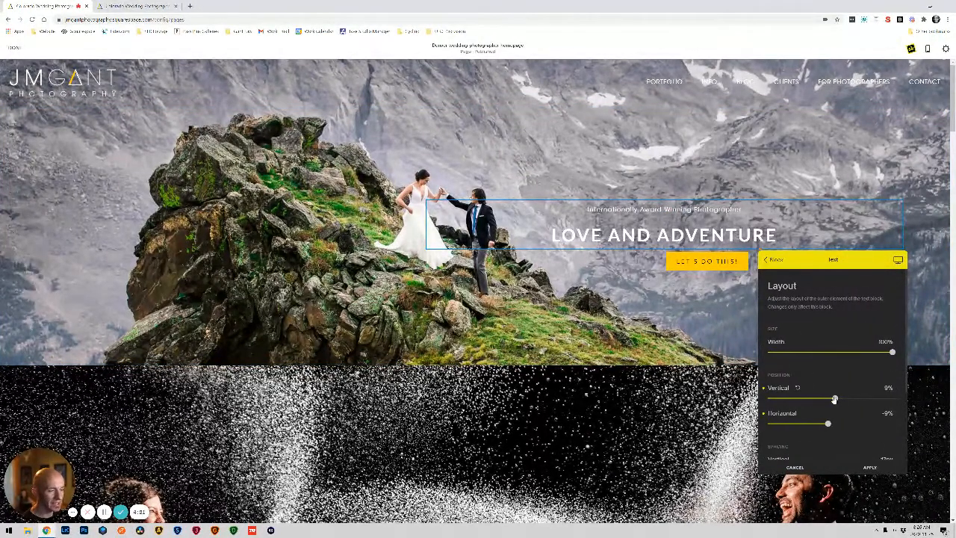
drag(835, 399, 820, 399)
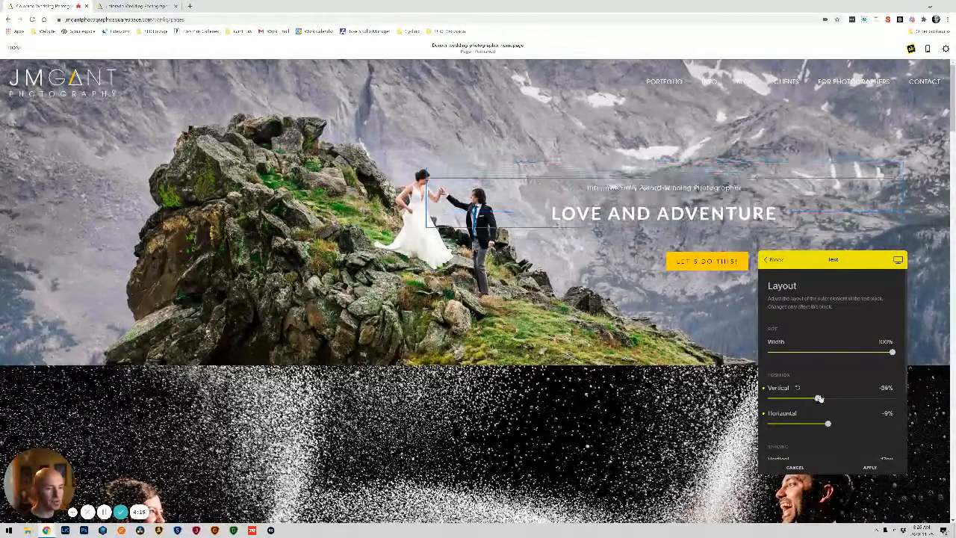
drag(820, 398, 830, 398)
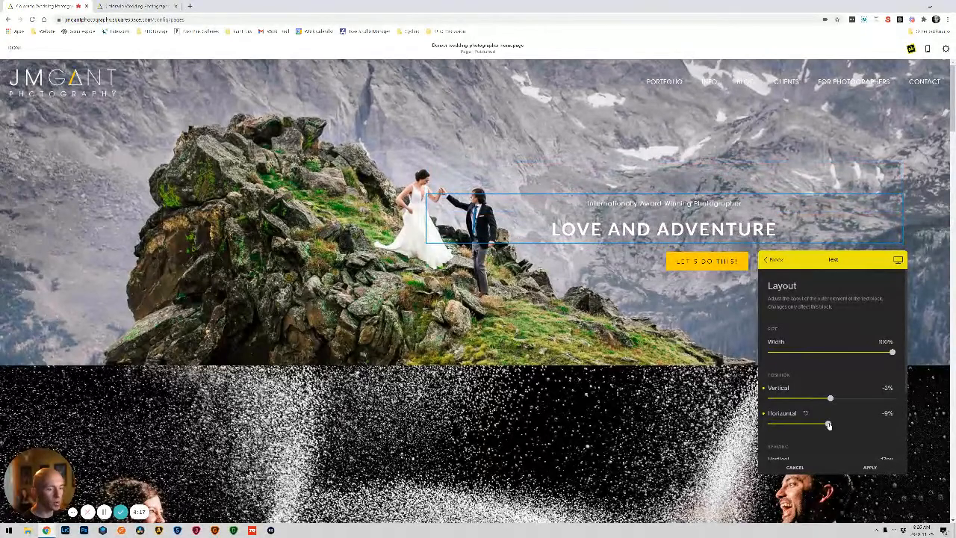
drag(827, 424, 830, 423)
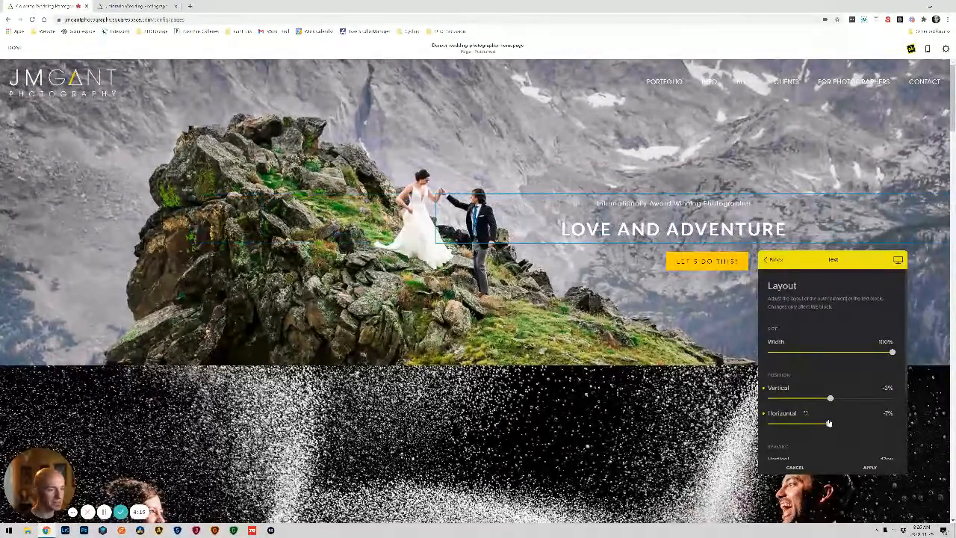
drag(828, 424, 832, 423)
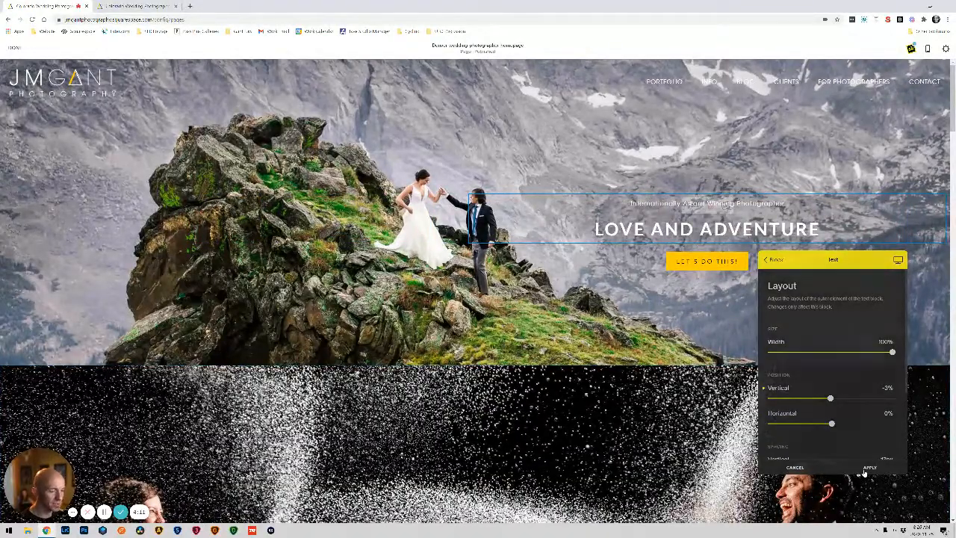
scroll(down, 3)
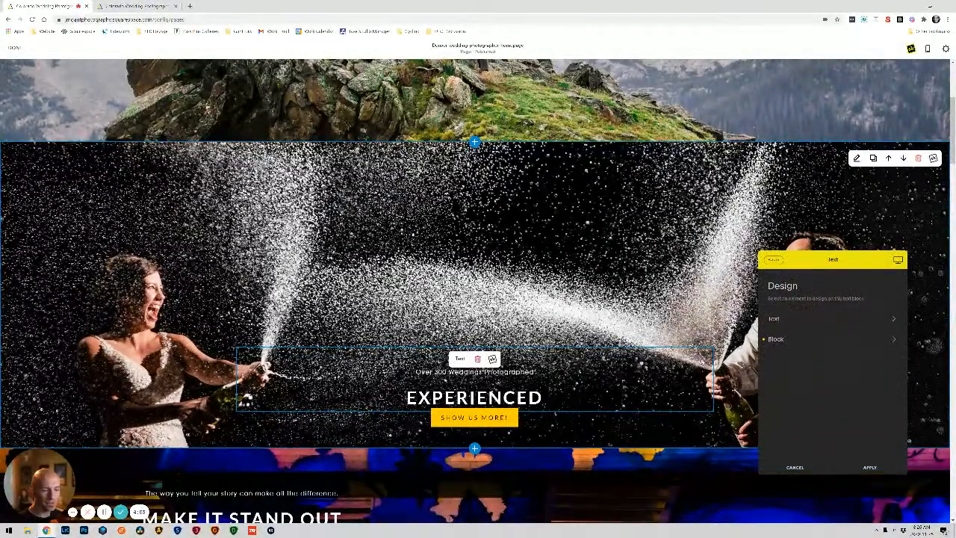
Set the EXPERIENCED block's vertical offset to 37%, just above its button, and apply
click(776, 338)
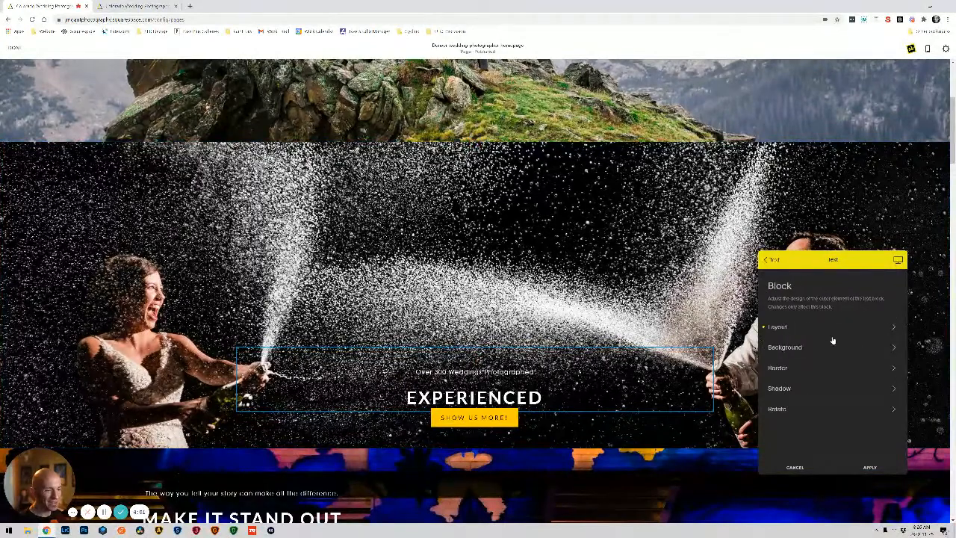
click(778, 326)
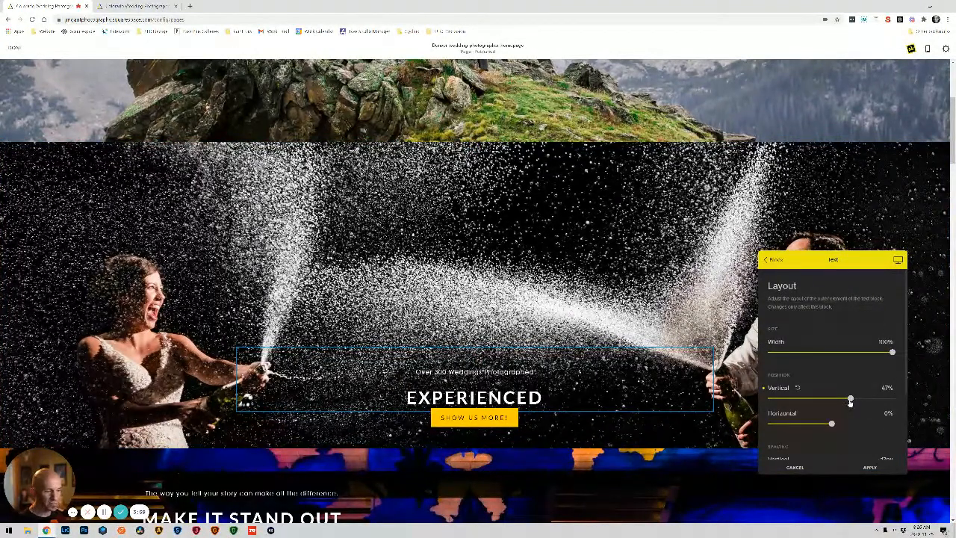
drag(850, 398, 801, 398)
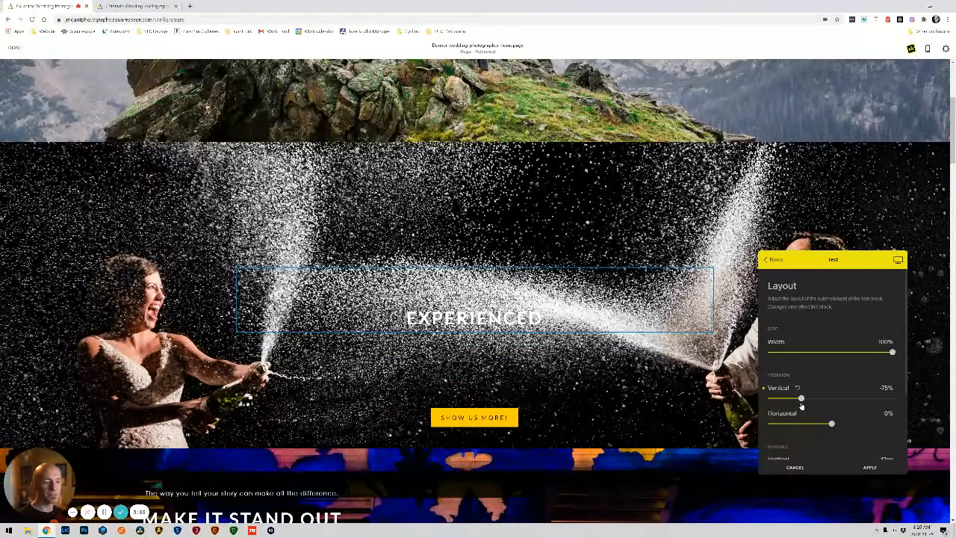
drag(801, 397, 842, 397)
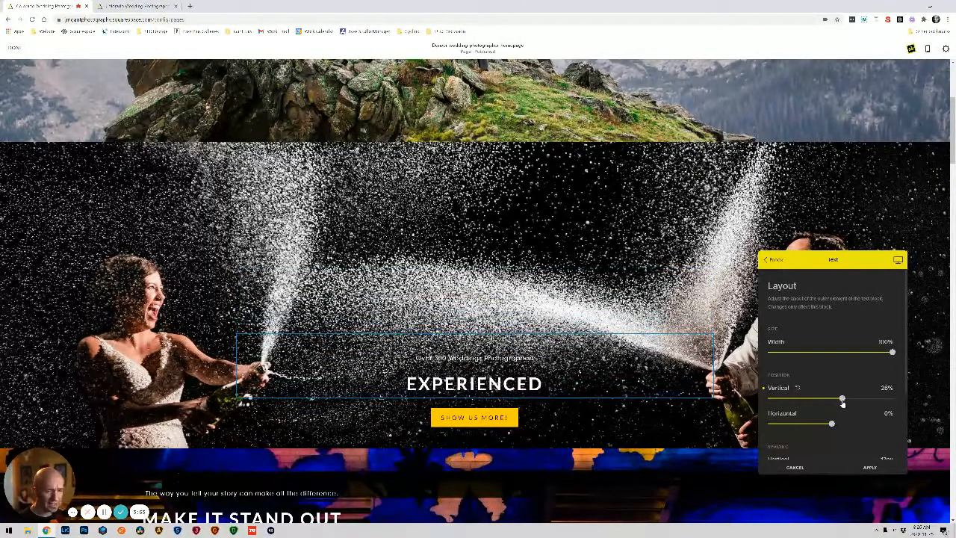
drag(843, 398, 846, 399)
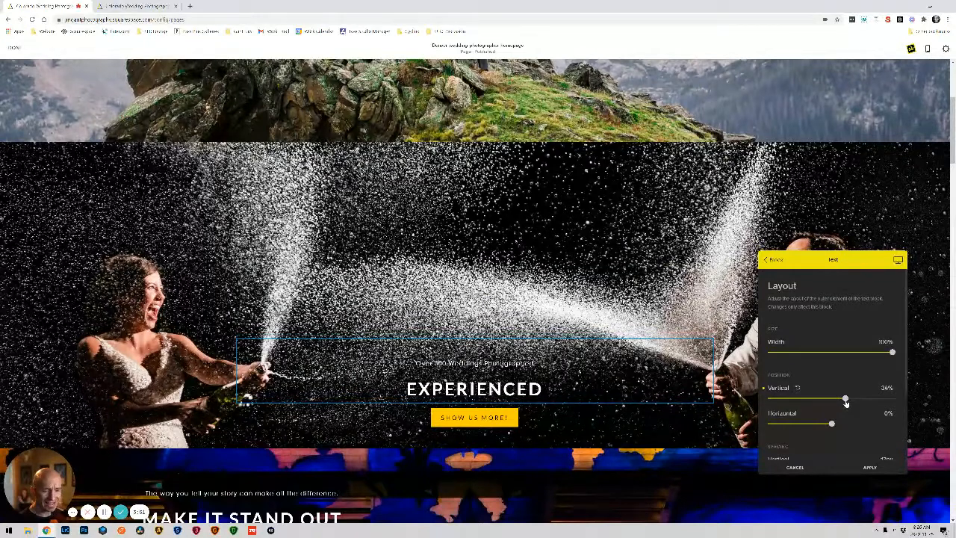
drag(846, 399, 847, 398)
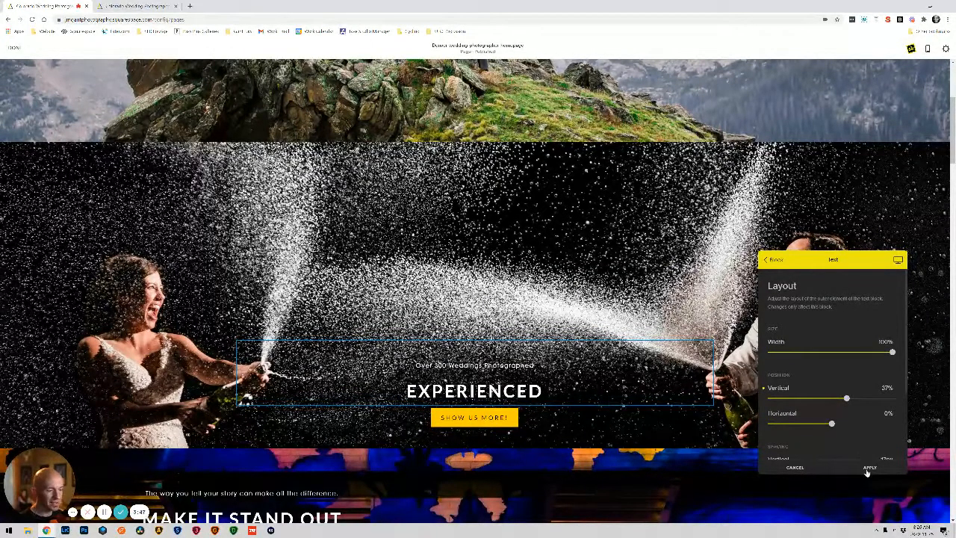
click(870, 468)
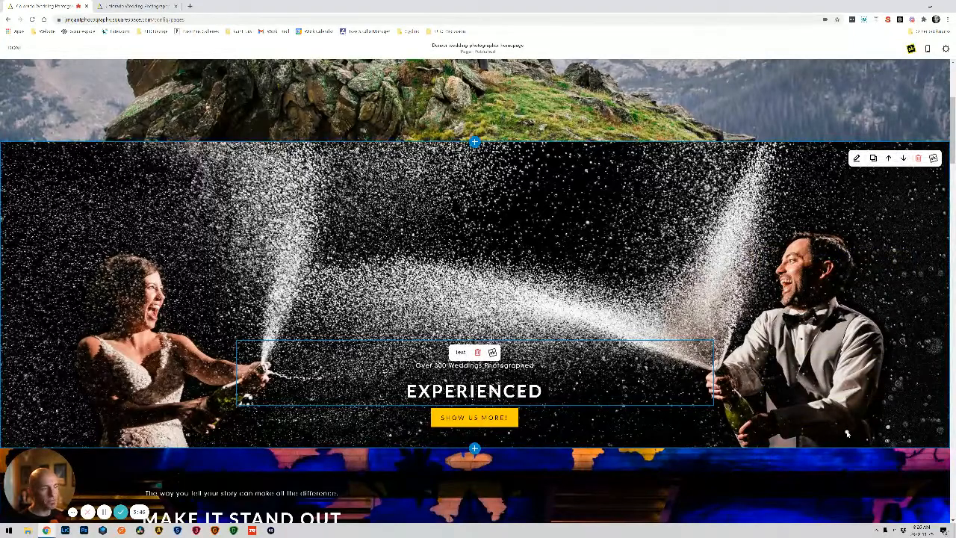
scroll(down, 3)
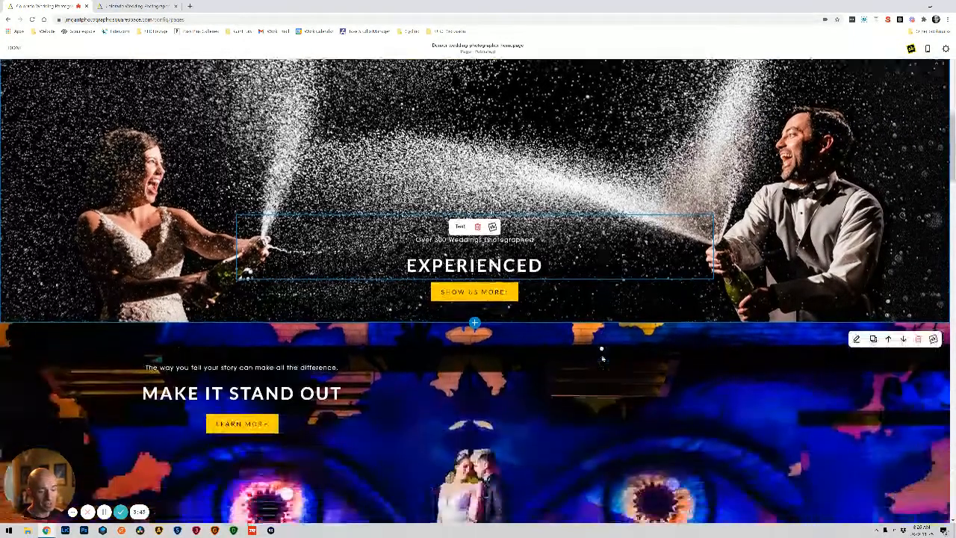